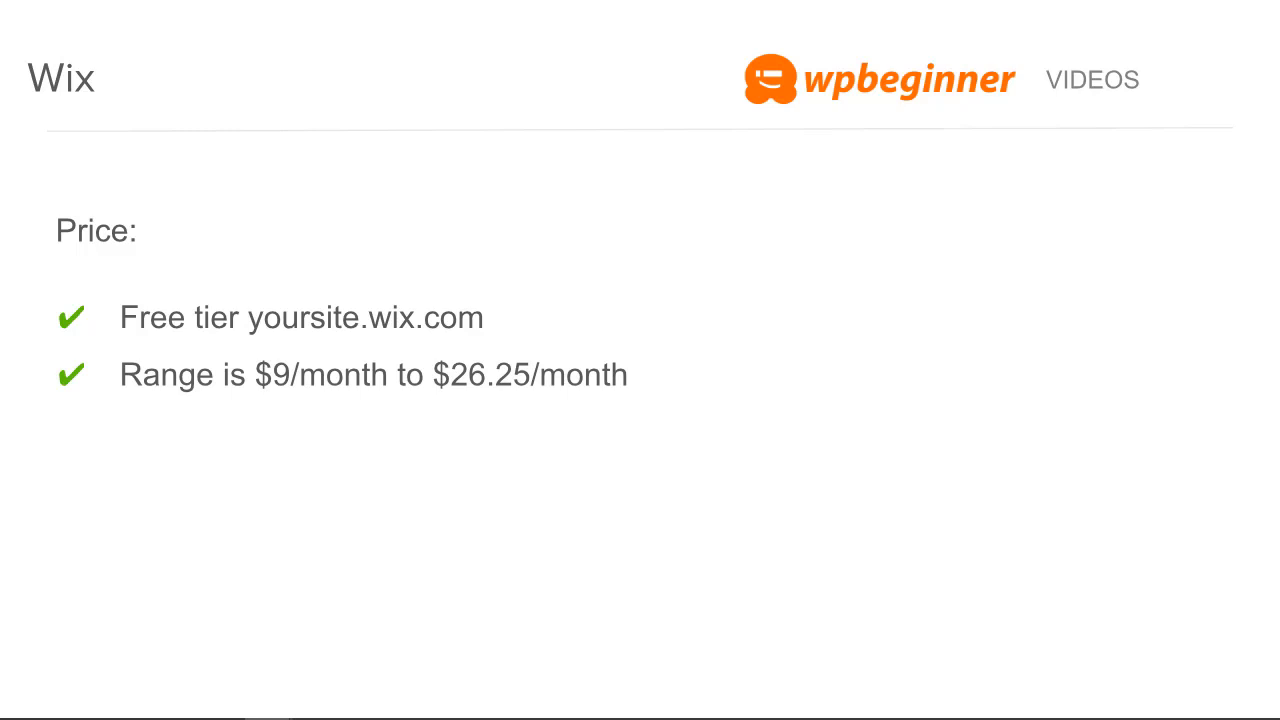
Step: Advance past the Wix Price slide to the Shopify cons slide
{"action": "left_click", "coordinate": [444, 16]}
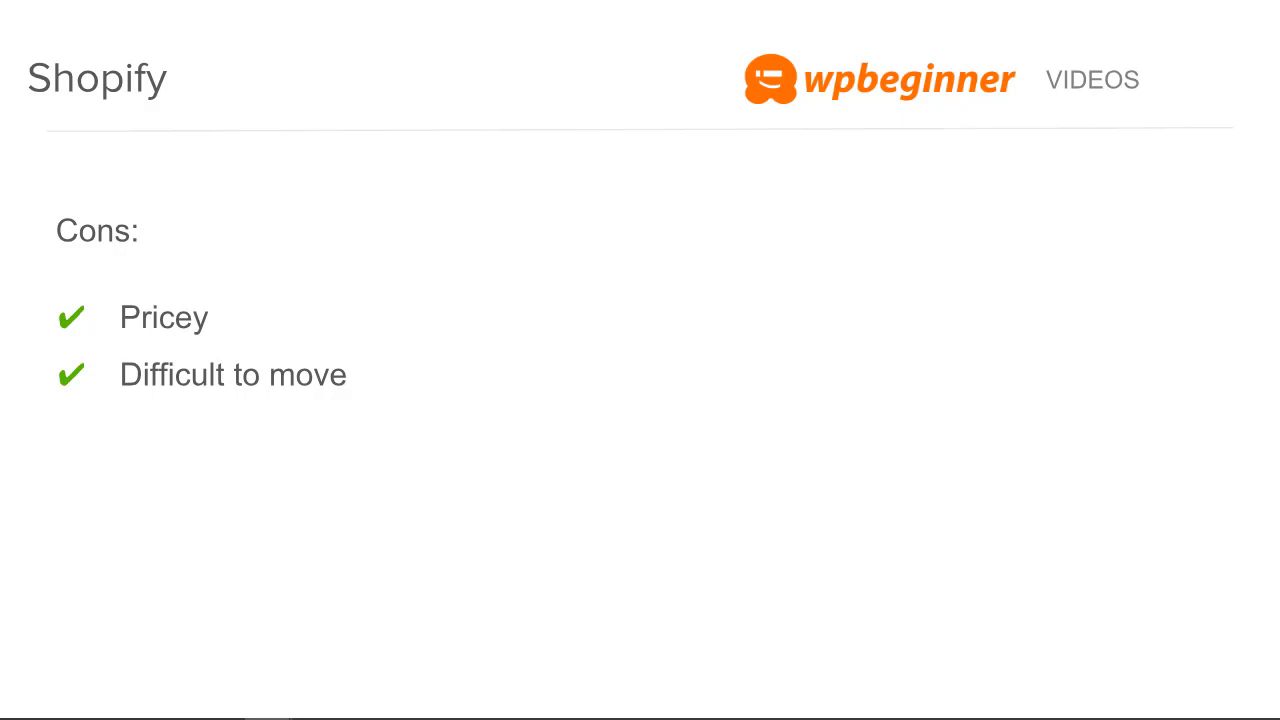
Step: Move on from the Shopify cons slide (Pricey, Difficult to move) to Weebly pricing
{"action": "left_click", "coordinate": [620, 16]}
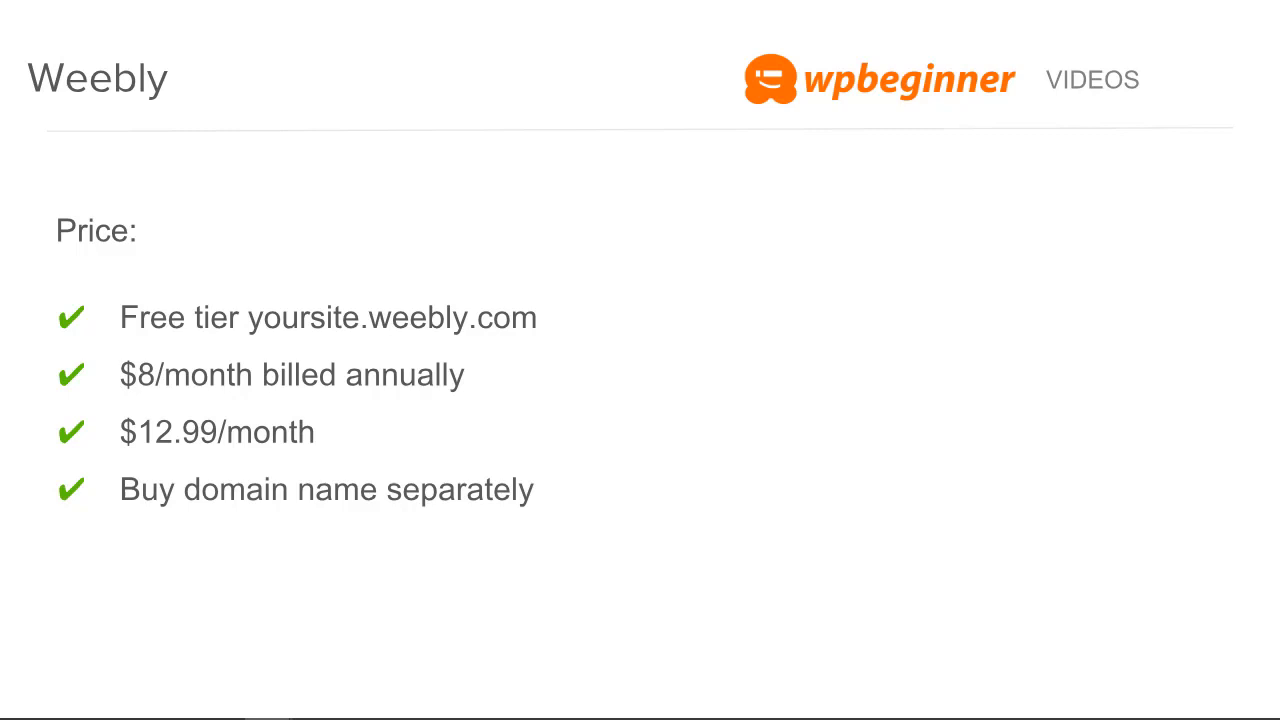
Step: Advance past Weebly pricing to the Squarespace Price slide ($12.99/month - $18.00/month)
{"action": "left_click", "coordinate": [796, 16]}
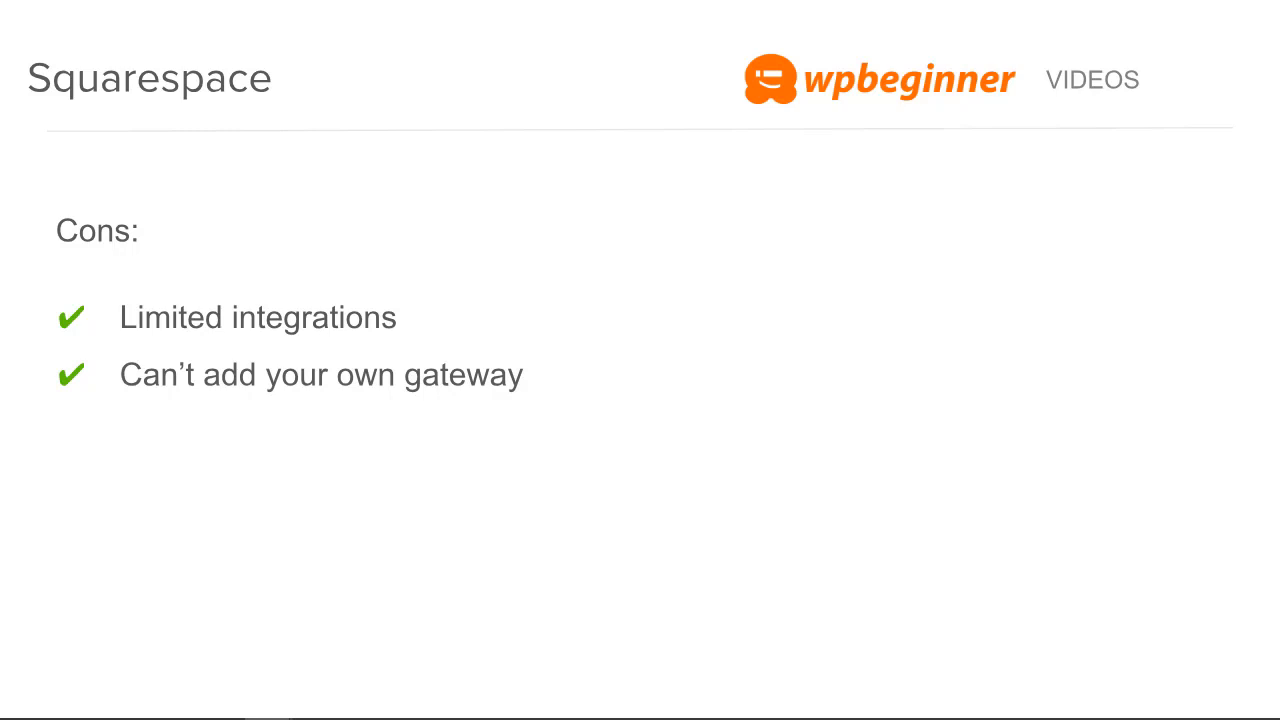
{"action": "key", "text": "Right"}
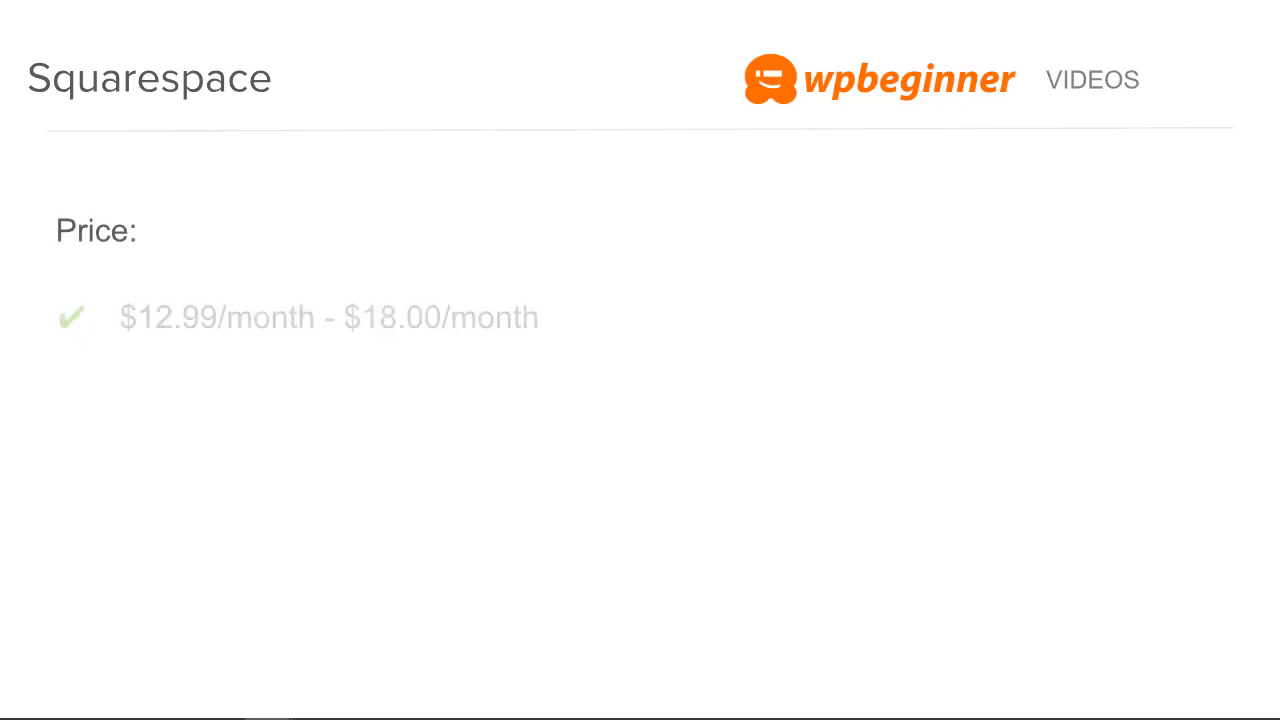